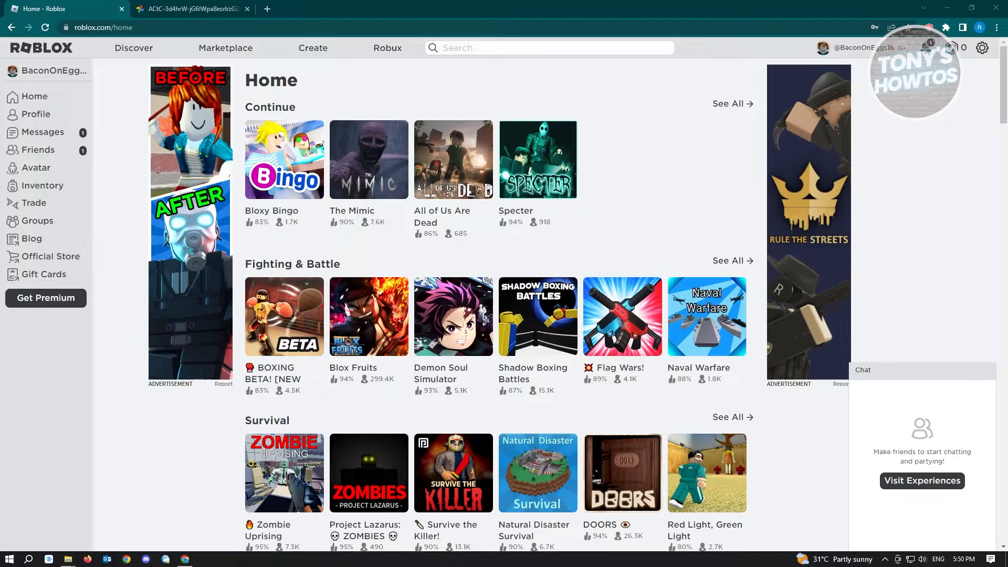
Show the 'Roblox Game Client is not responding' screenshot, then minimize Chrome to the desktop.
{"action": "left_click", "coordinate": [190, 8]}
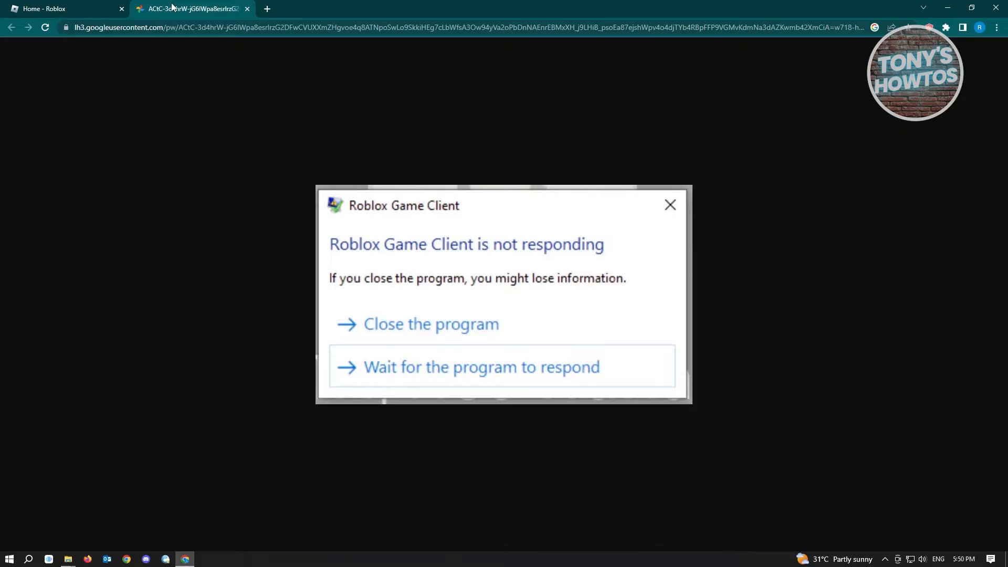
{"action": "mouse_move", "coordinate": [45, 8]}
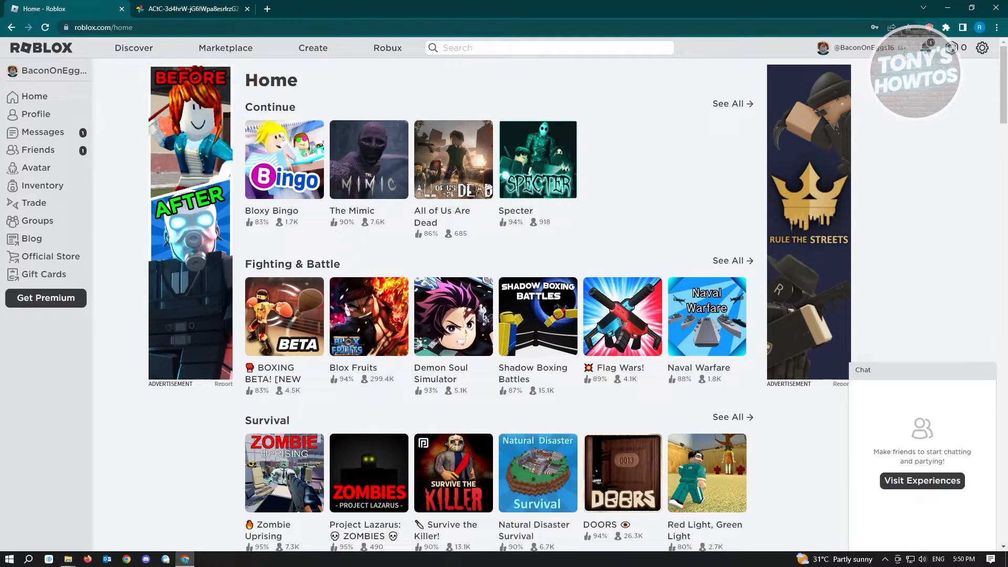
{"action": "left_click", "coordinate": [982, 48]}
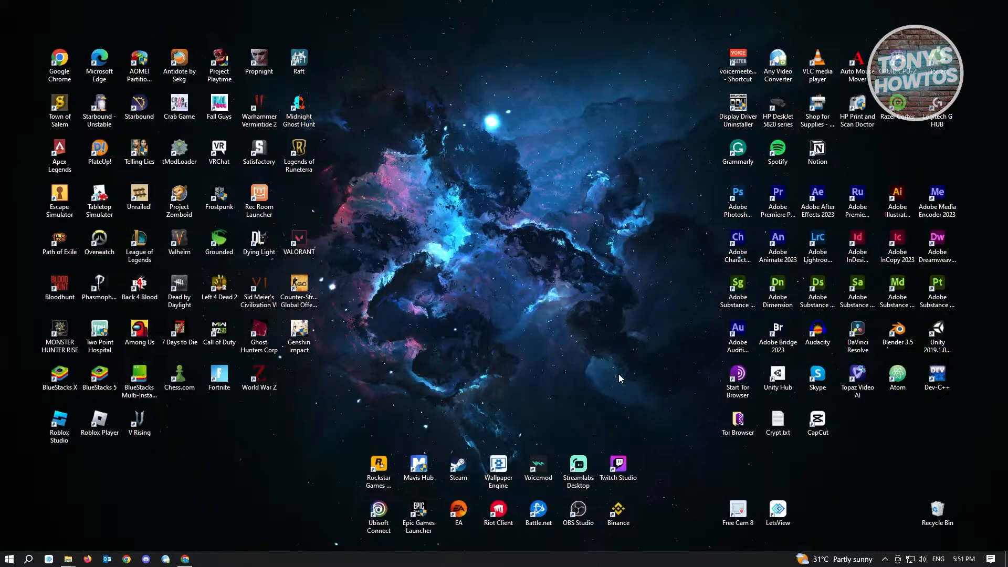
{"action": "mouse_move", "coordinate": [57, 492]}
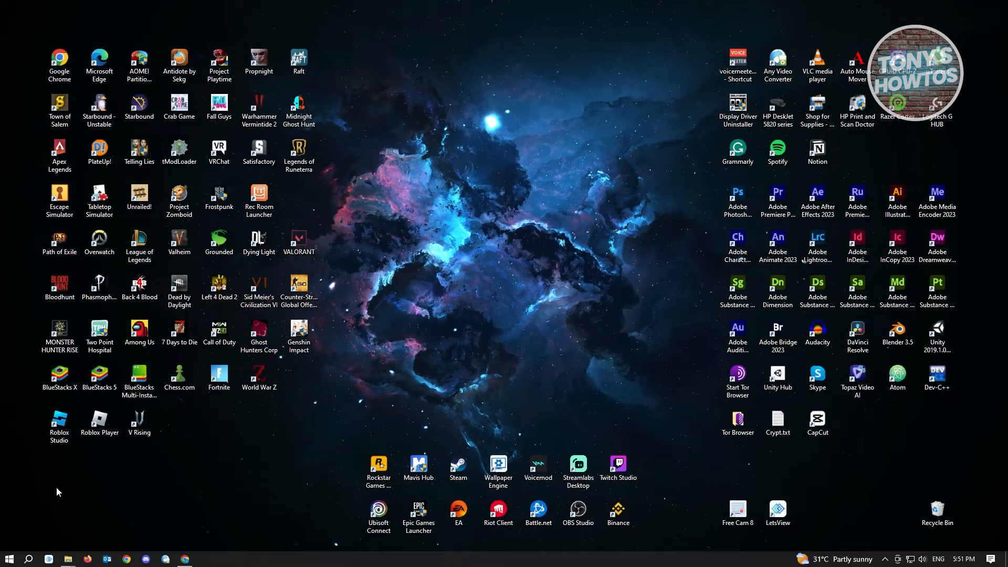
Confirm in Device Manager that the AMD Radeon RX 5700 XT already has the best driver.
{"action": "left_click", "coordinate": [29, 558]}
{"action": "type", "text": "device"}
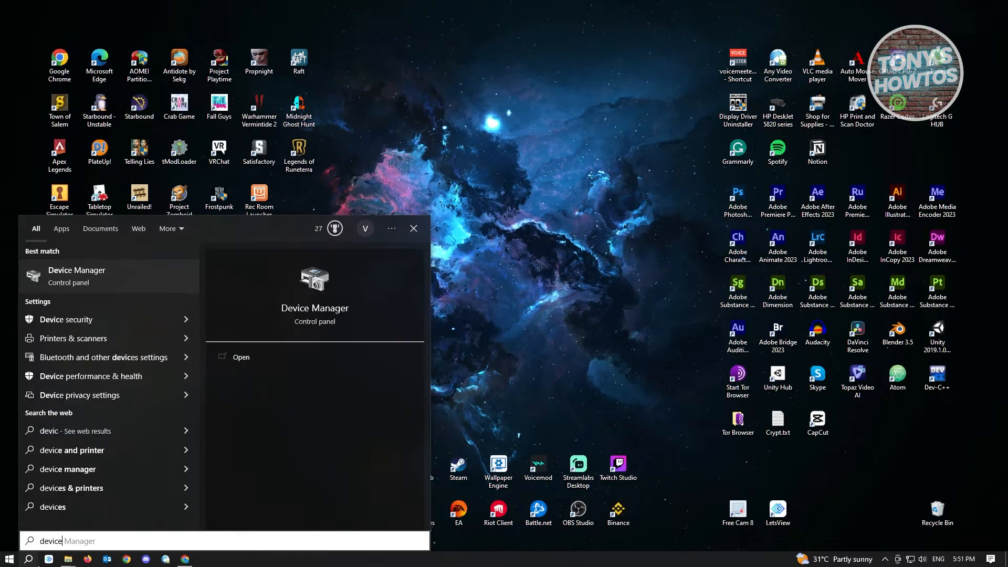
{"action": "left_click", "coordinate": [241, 358]}
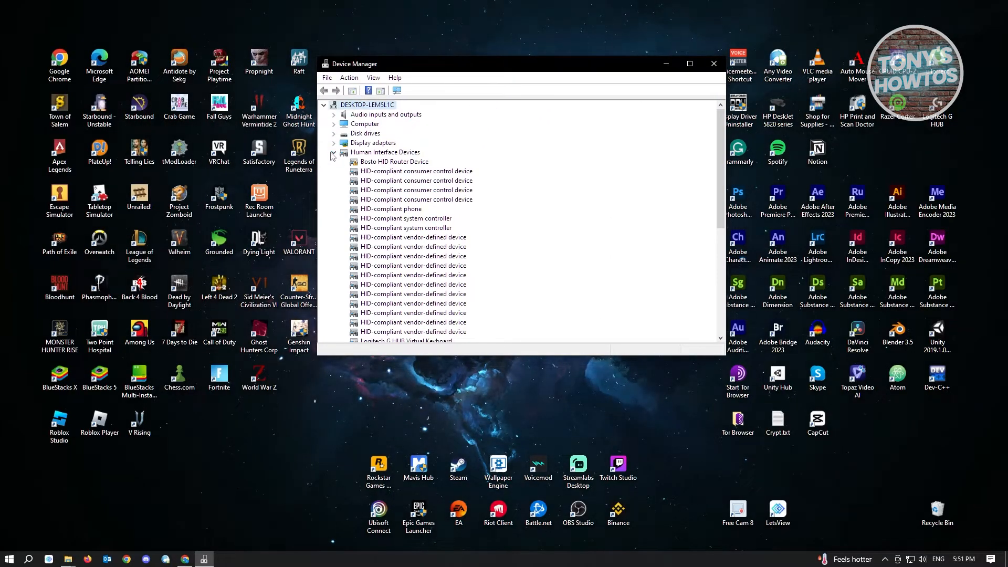
{"action": "left_click", "coordinate": [333, 152]}
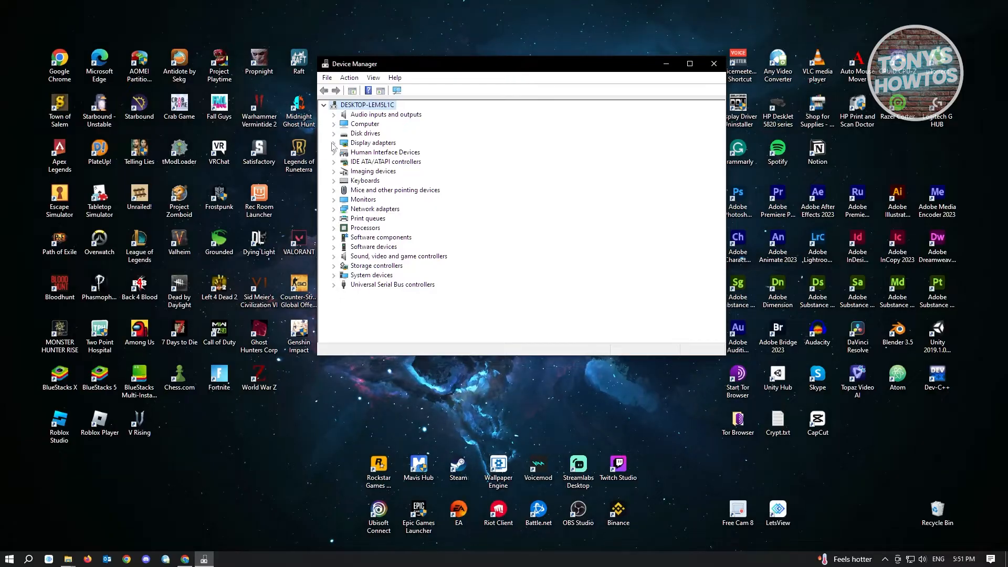
{"action": "left_click", "coordinate": [334, 143]}
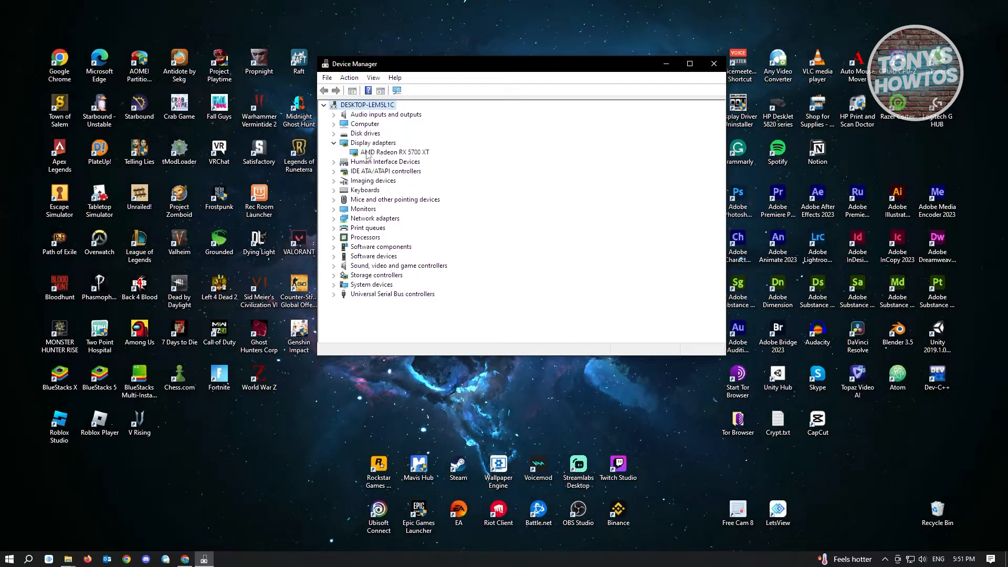
{"action": "right_click", "coordinate": [395, 151]}
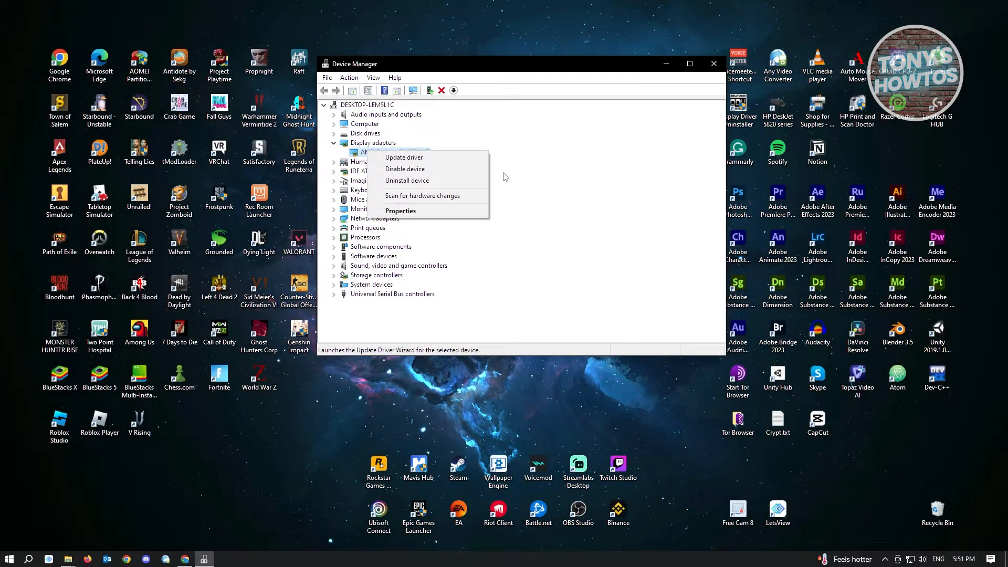
{"action": "left_click", "coordinate": [404, 157]}
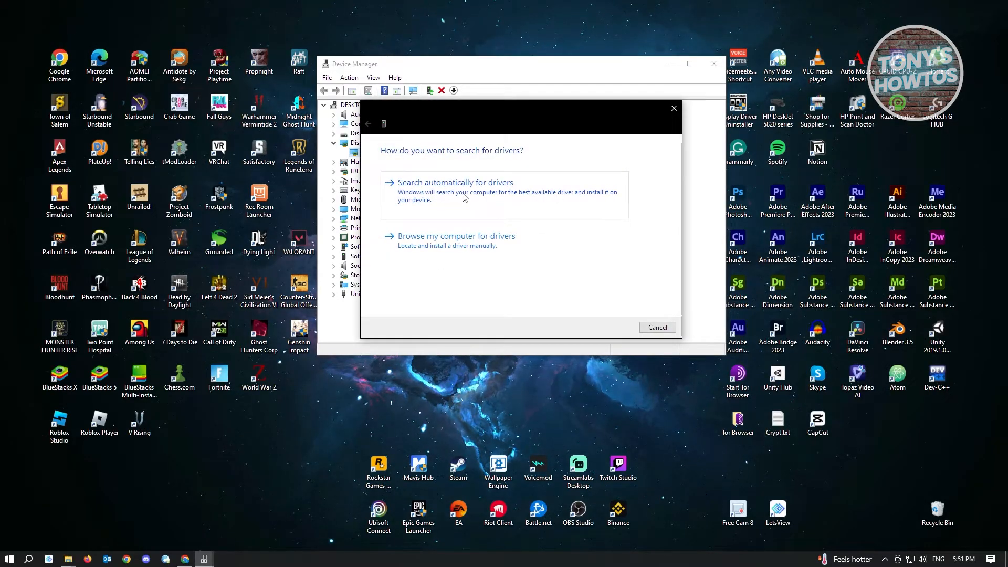
{"action": "left_click", "coordinate": [456, 182]}
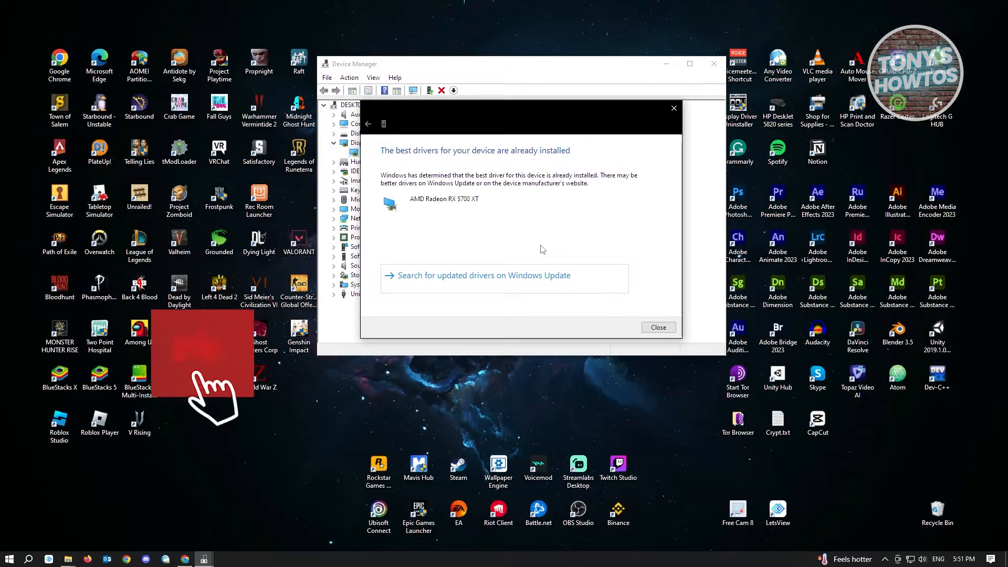
{"action": "left_click", "coordinate": [658, 327]}
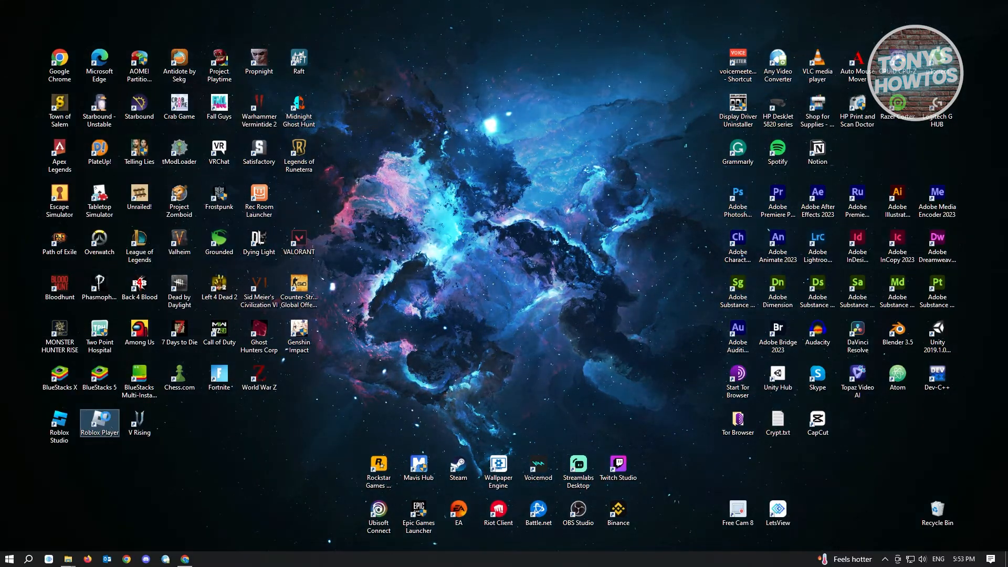
Find the Roblox Player shortcut's file location and open its Properties.
{"action": "right_click", "coordinate": [100, 424]}
{"action": "type", "text": "roblox"}
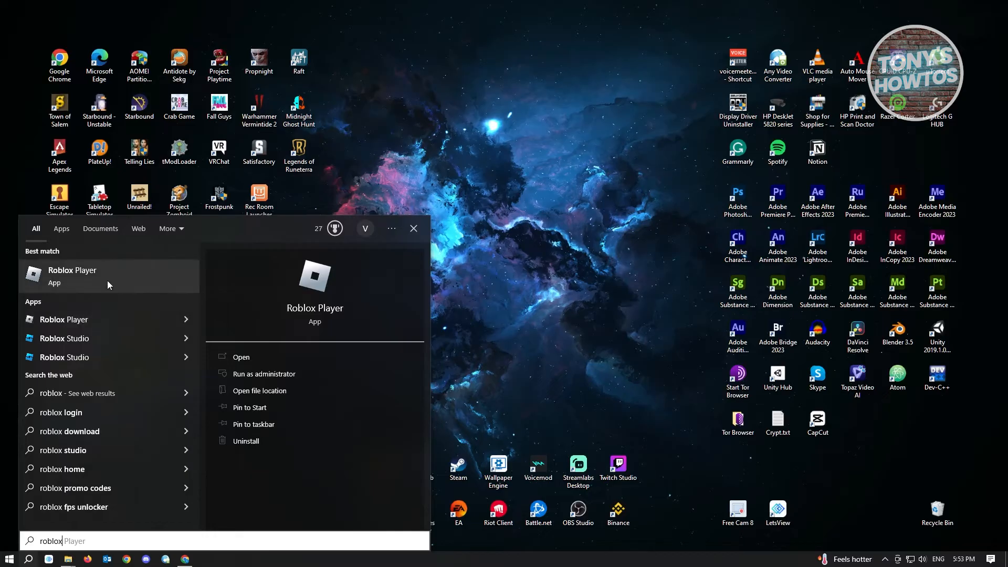
{"action": "right_click", "coordinate": [72, 270]}
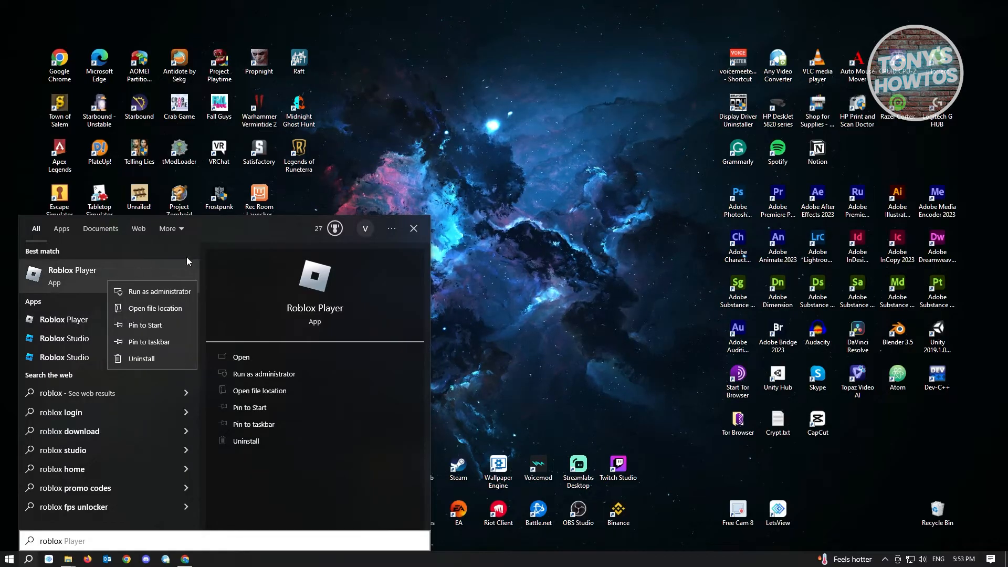
{"action": "left_click", "coordinate": [155, 308]}
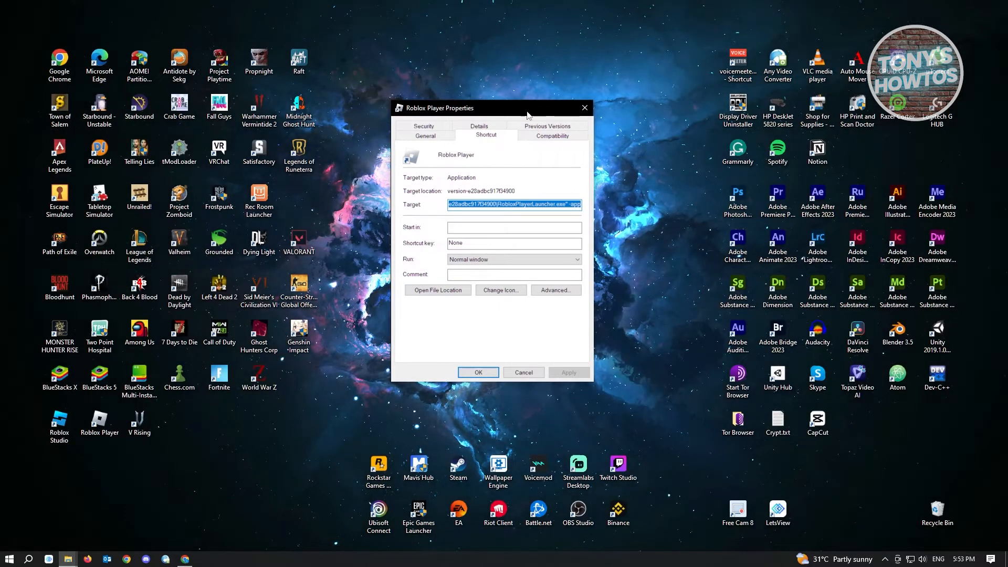
Set Roblox Player to Windows 8 mode, fullscreen optimizations off, run as administrator.
{"action": "left_click", "coordinate": [552, 135]}
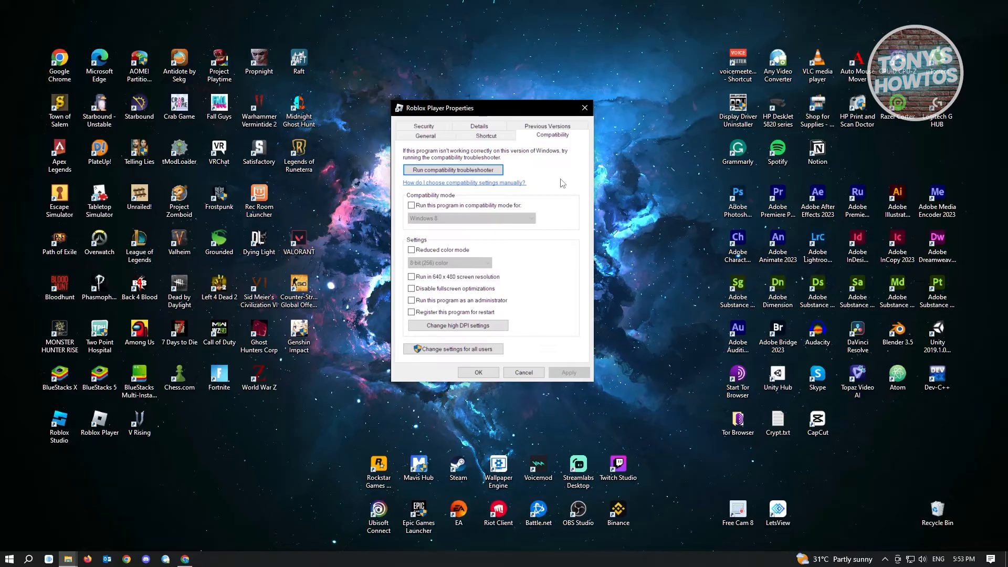
{"action": "mouse_move", "coordinate": [565, 199]}
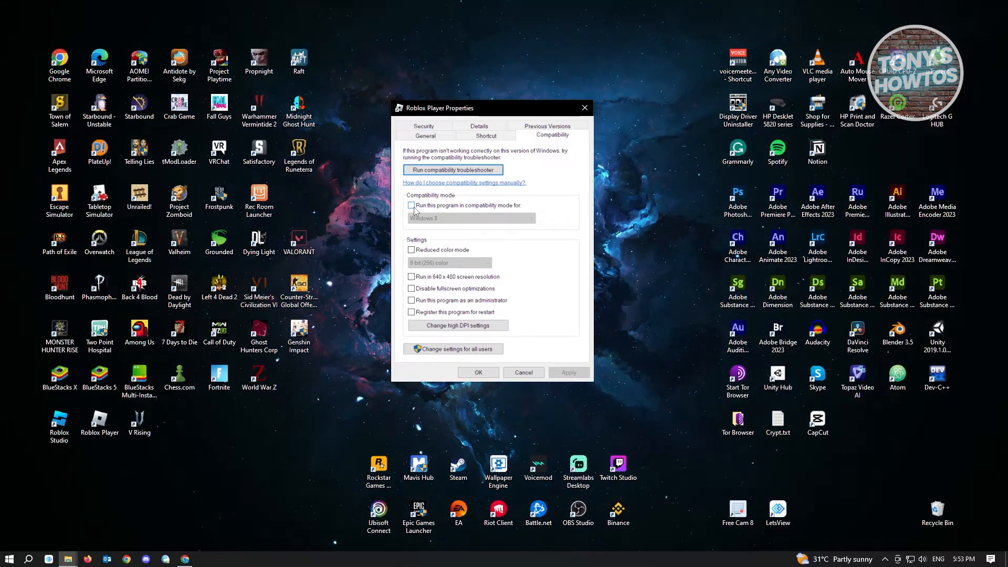
{"action": "left_click", "coordinate": [411, 206]}
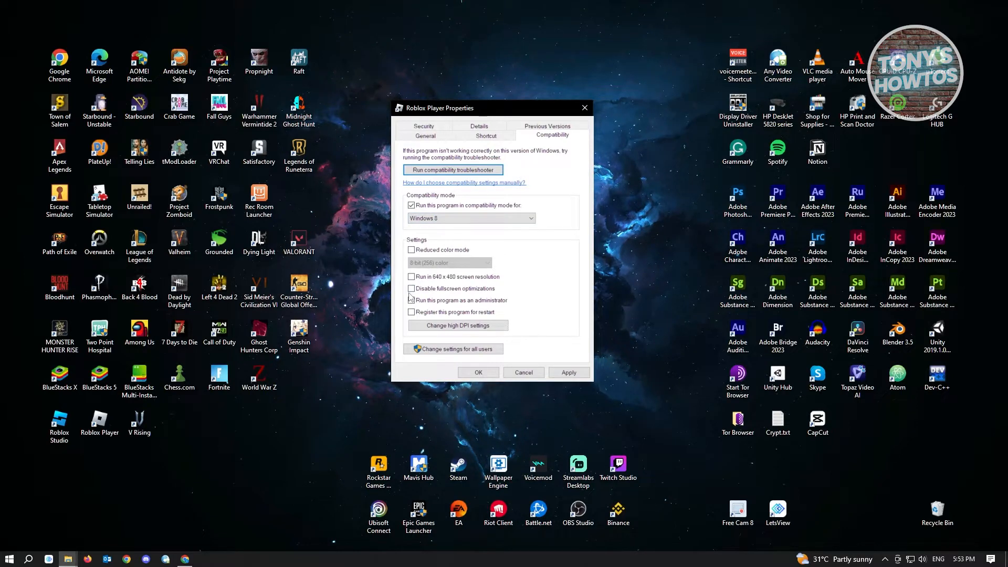
{"action": "left_click", "coordinate": [412, 288]}
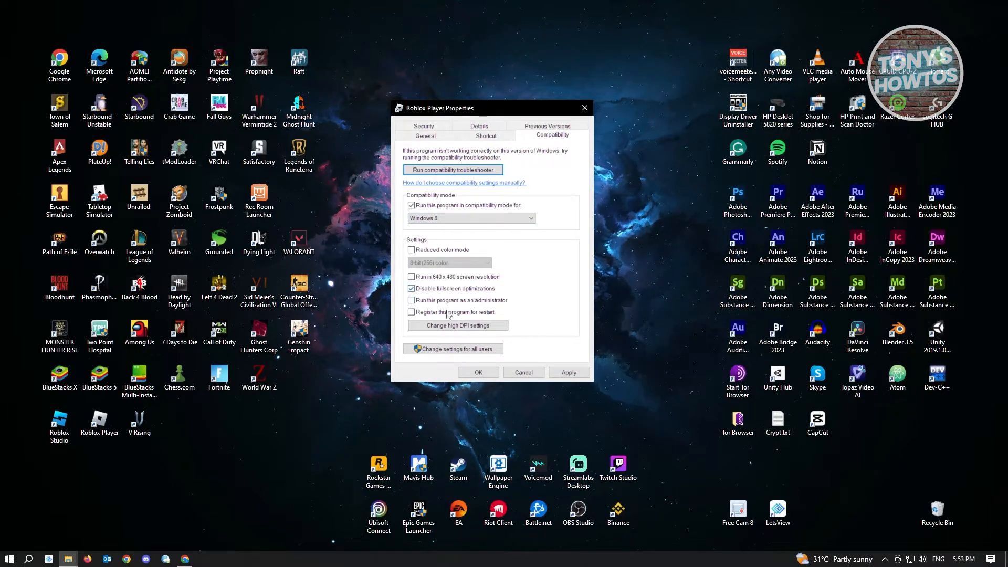
{"action": "left_click", "coordinate": [411, 289]}
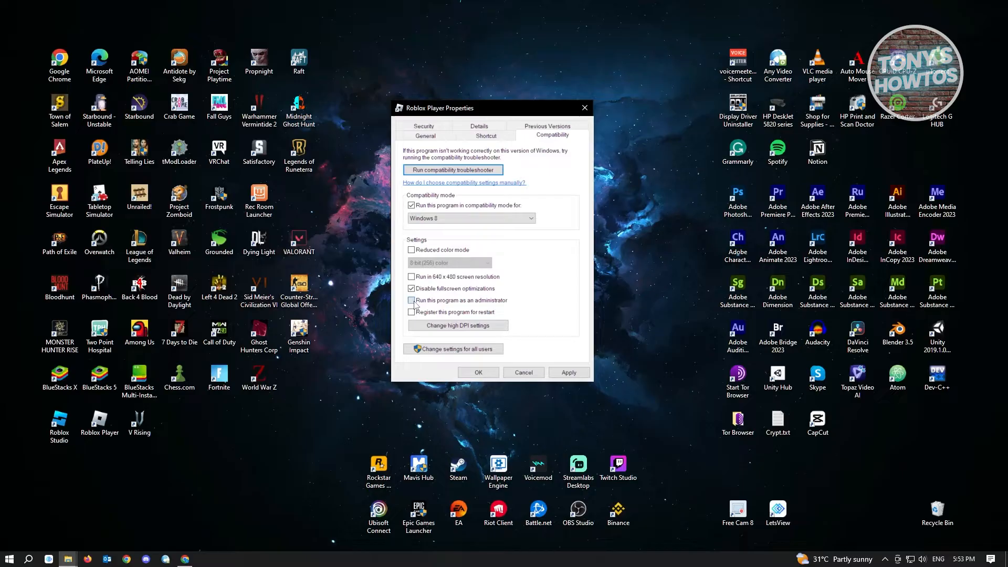
{"action": "left_click", "coordinate": [411, 301]}
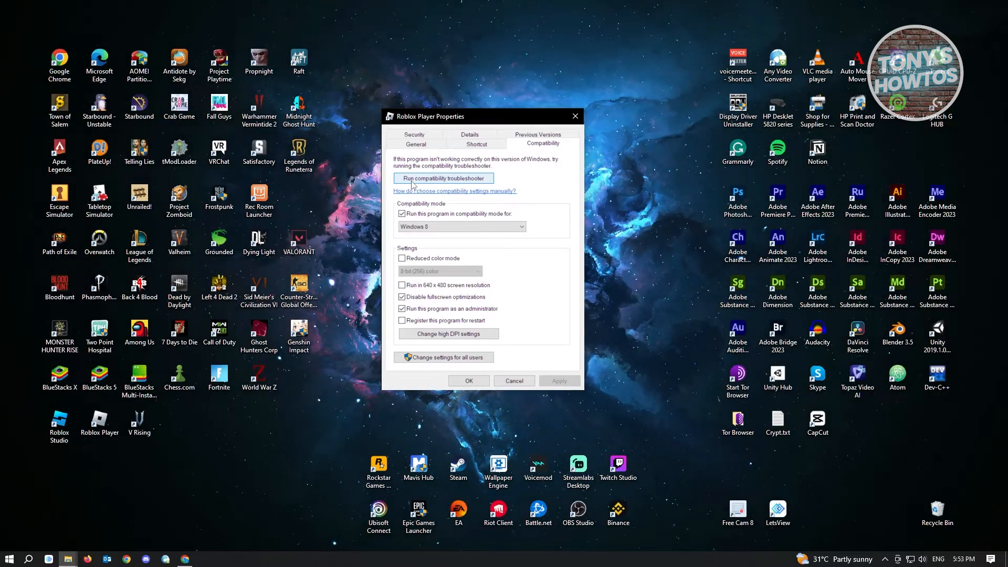
{"action": "mouse_move", "coordinate": [464, 185]}
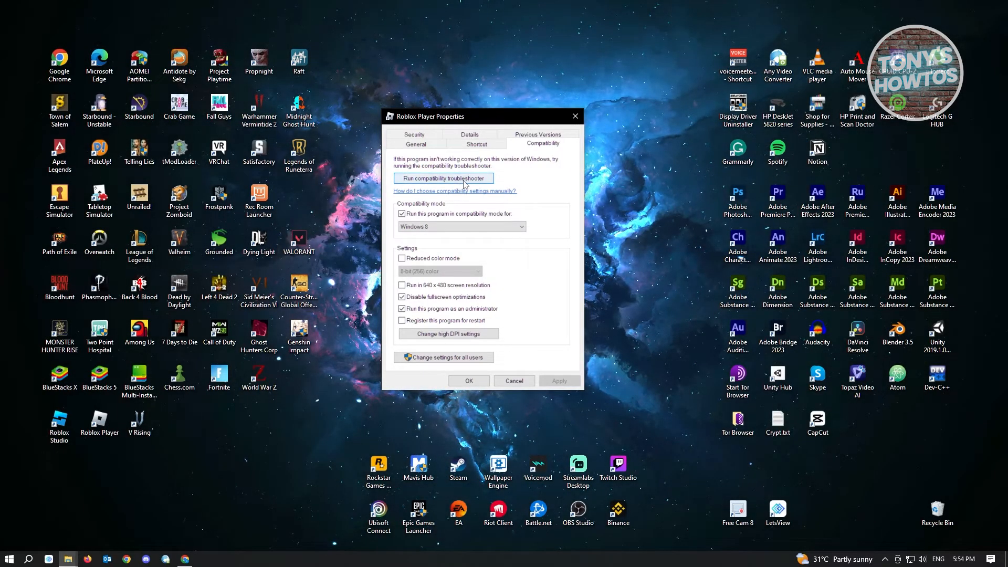
{"action": "left_click", "coordinate": [444, 178]}
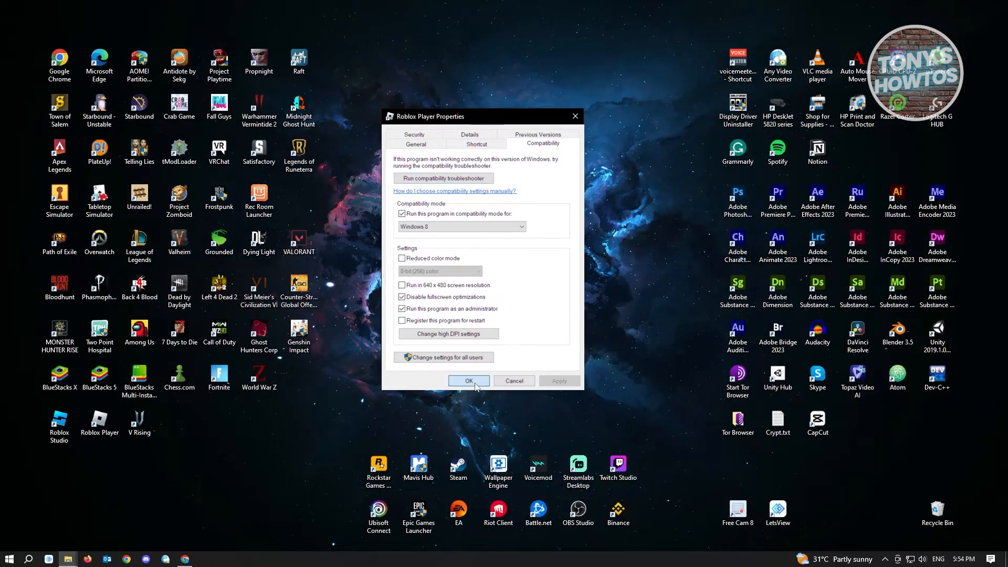
{"action": "left_click", "coordinate": [469, 381]}
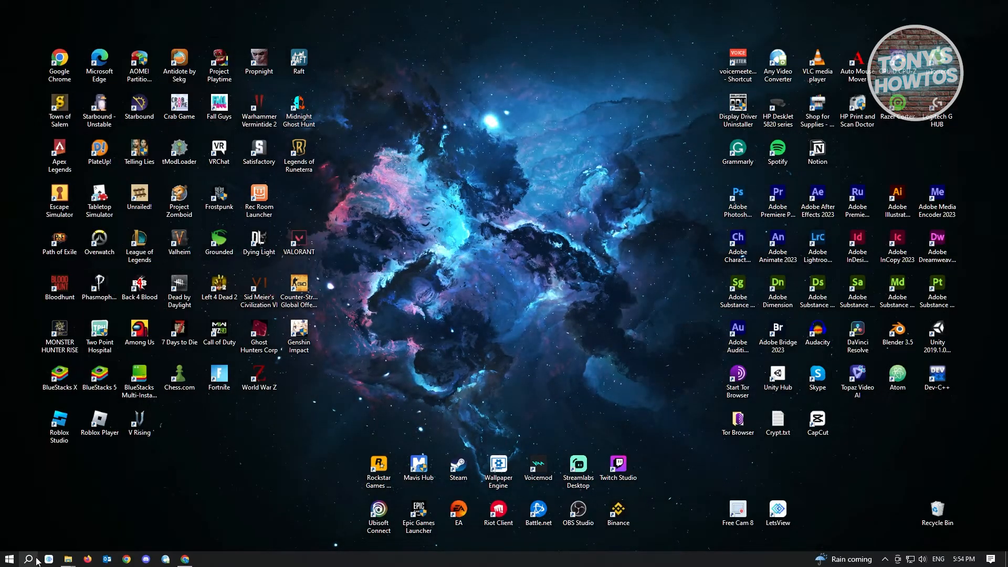
Launch cleanmgr via Run for the Windows and Programs (C:) drive.
{"action": "left_click", "coordinate": [29, 558]}
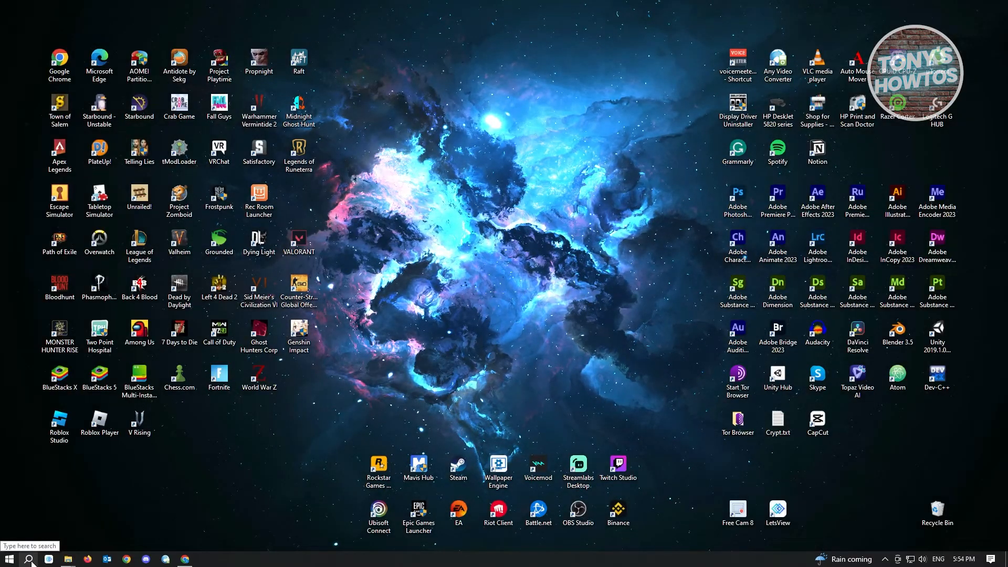
{"action": "key", "text": "Win+r"}
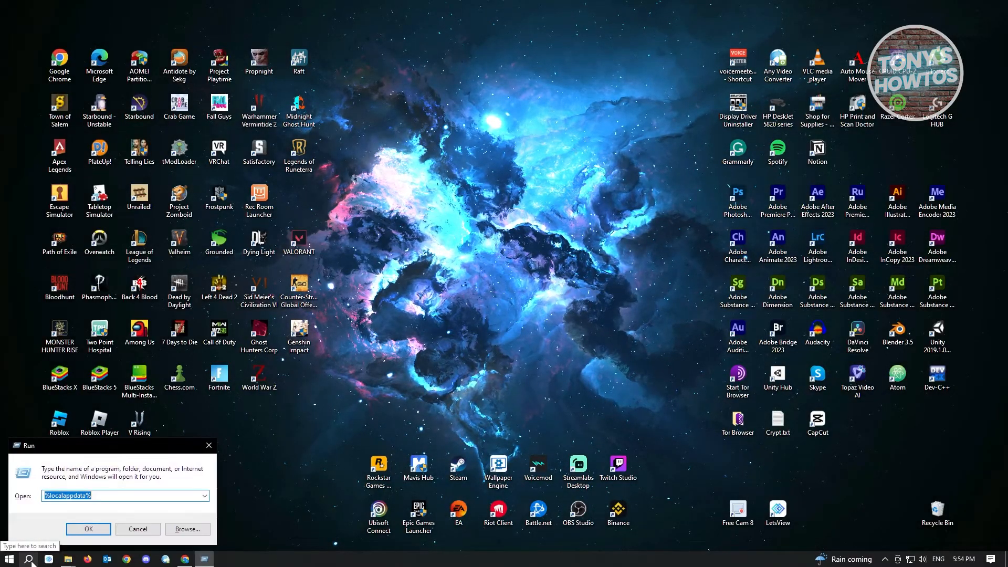
{"action": "type", "text": "clean"}
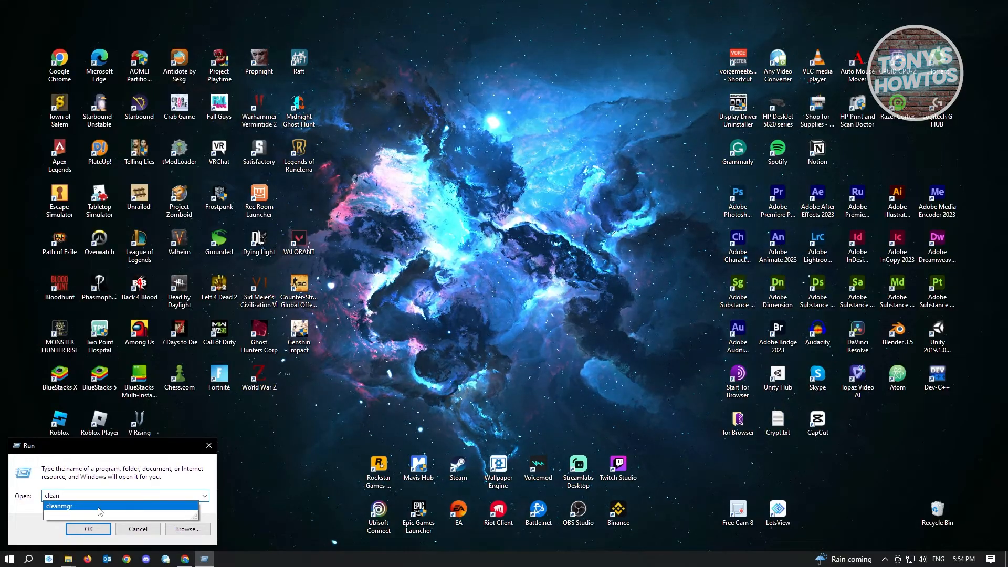
{"action": "left_click", "coordinate": [89, 529]}
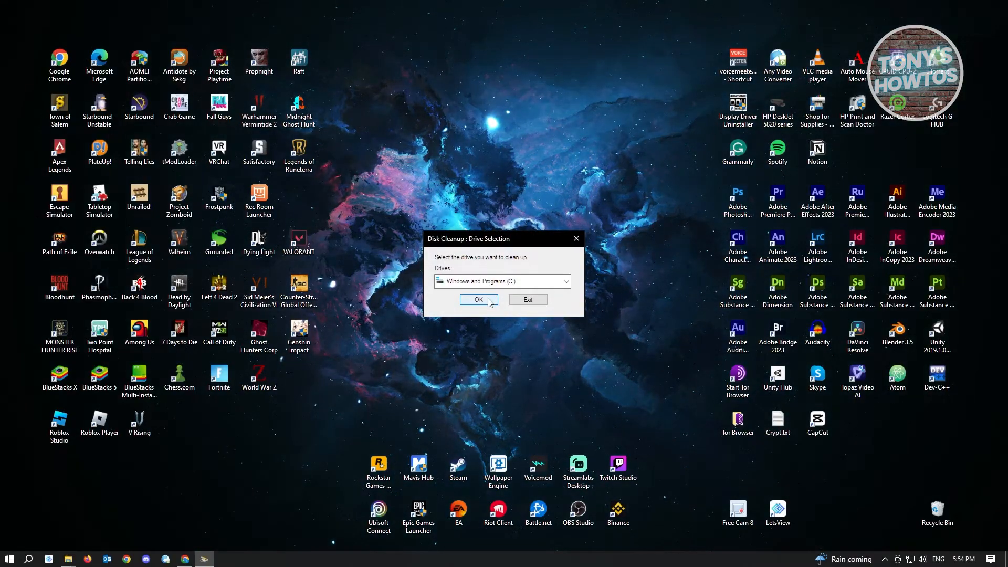
{"action": "left_click", "coordinate": [479, 300]}
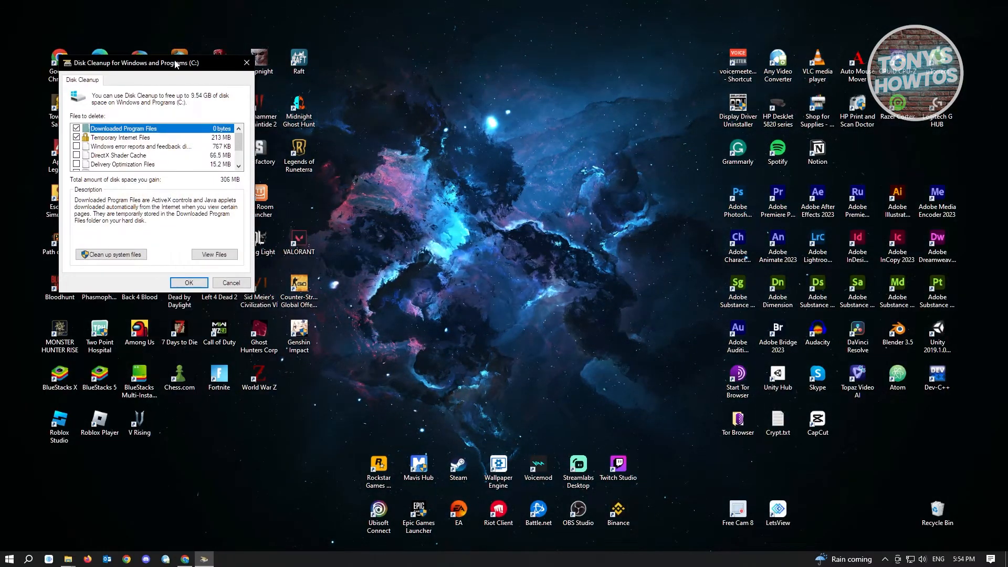
Tick Temporary files and other categories and delete about 9.54 GB.
{"action": "left_click_drag", "start_coordinate": [152, 62], "coordinate": [563, 66]}
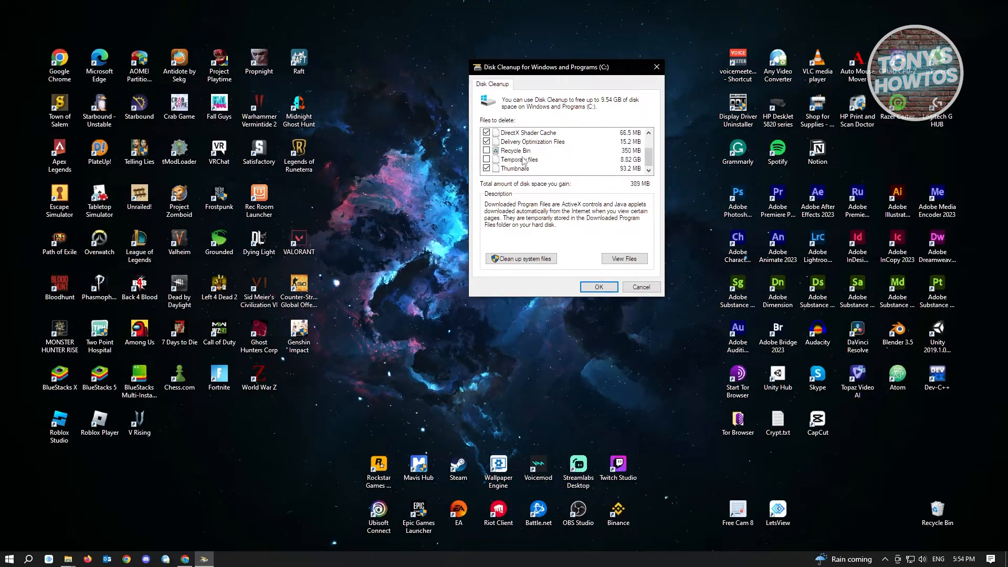
{"action": "left_click", "coordinate": [487, 160]}
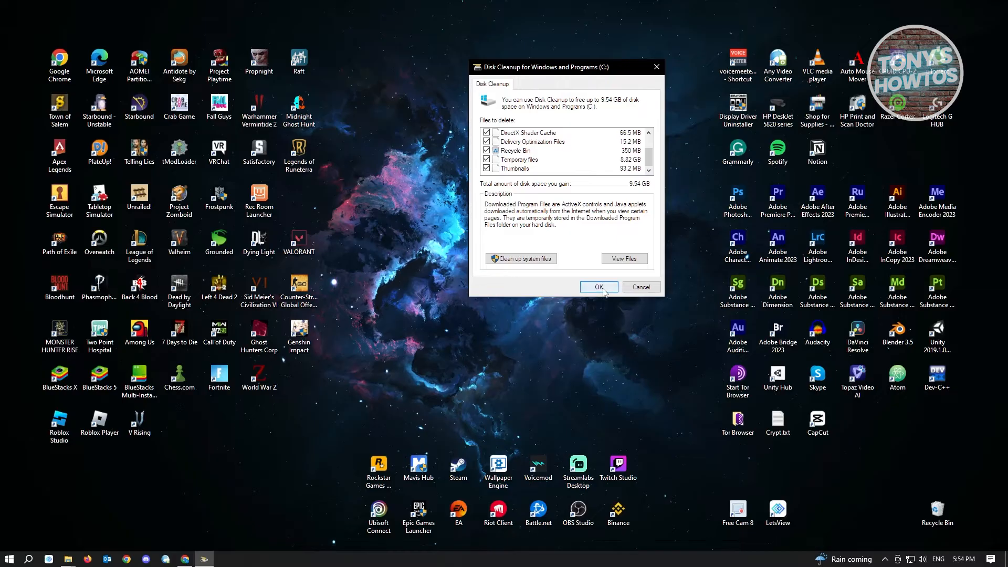
{"action": "left_click", "coordinate": [598, 286]}
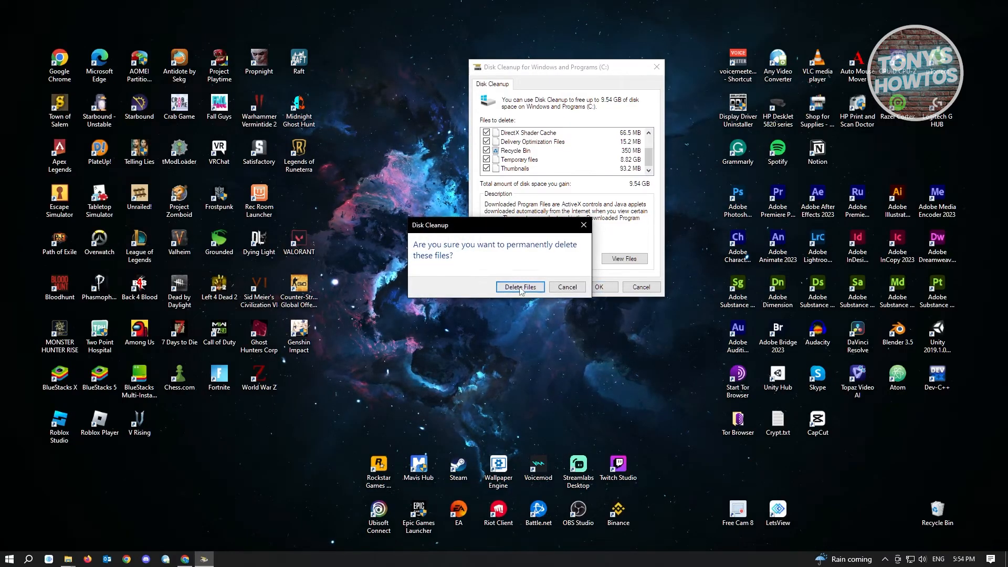
{"action": "left_click", "coordinate": [520, 287]}
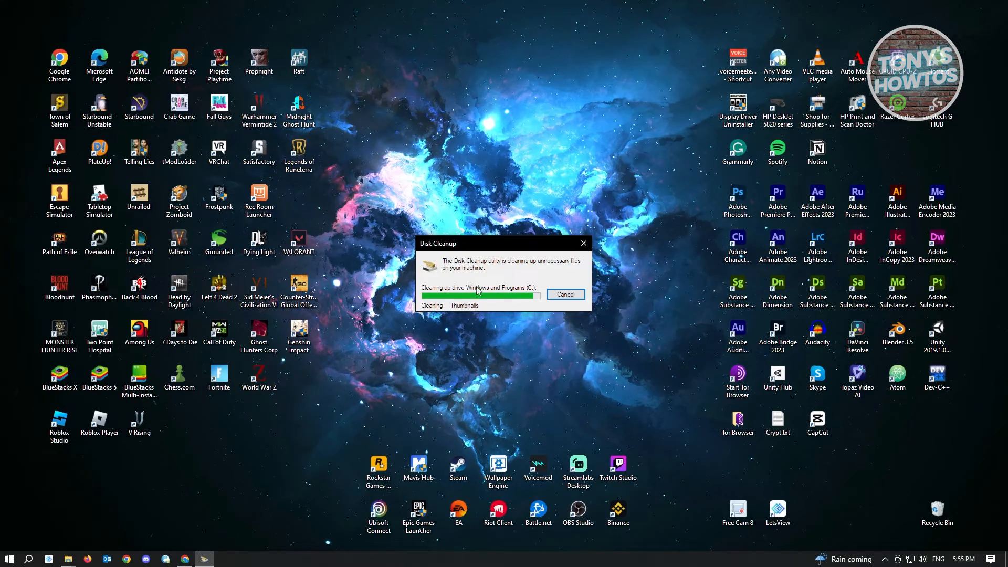
{"action": "left_click", "coordinate": [564, 294]}
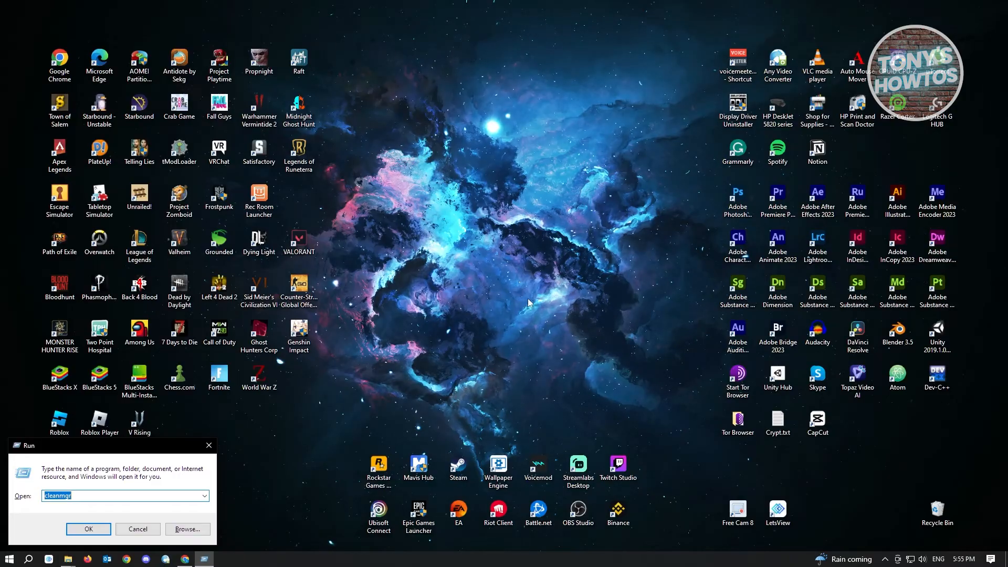
Delete GlobalBasicSettings_13.xml from the %localappdata% Roblox folder.
{"action": "type", "text": "%localappdata%"}
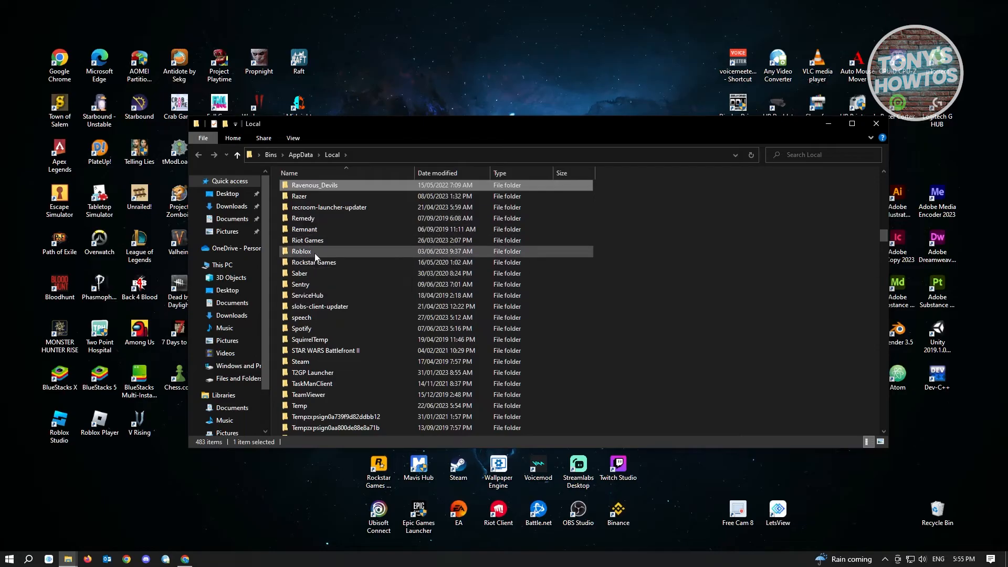
{"action": "double_click", "coordinate": [301, 251]}
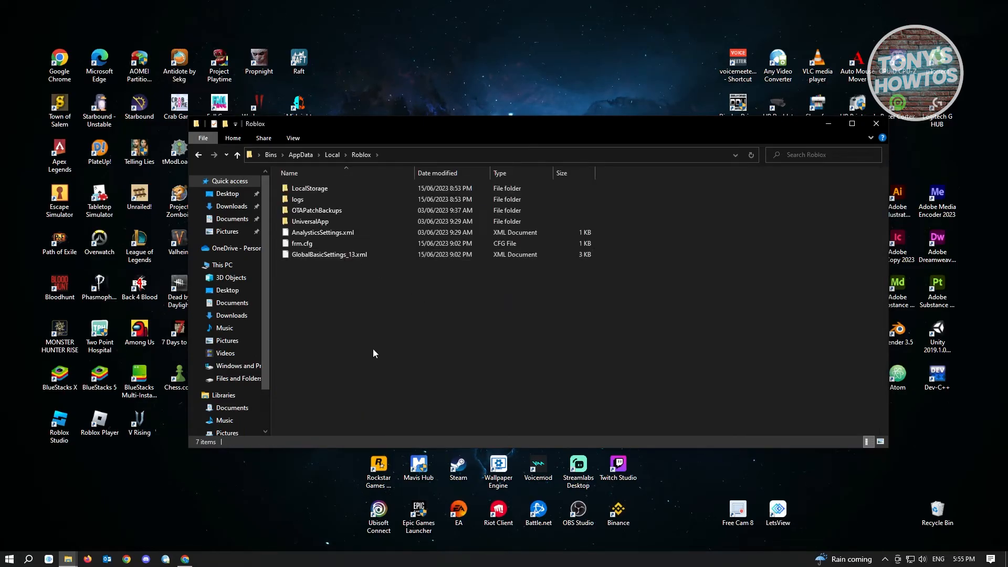
{"action": "mouse_move", "coordinate": [349, 302]}
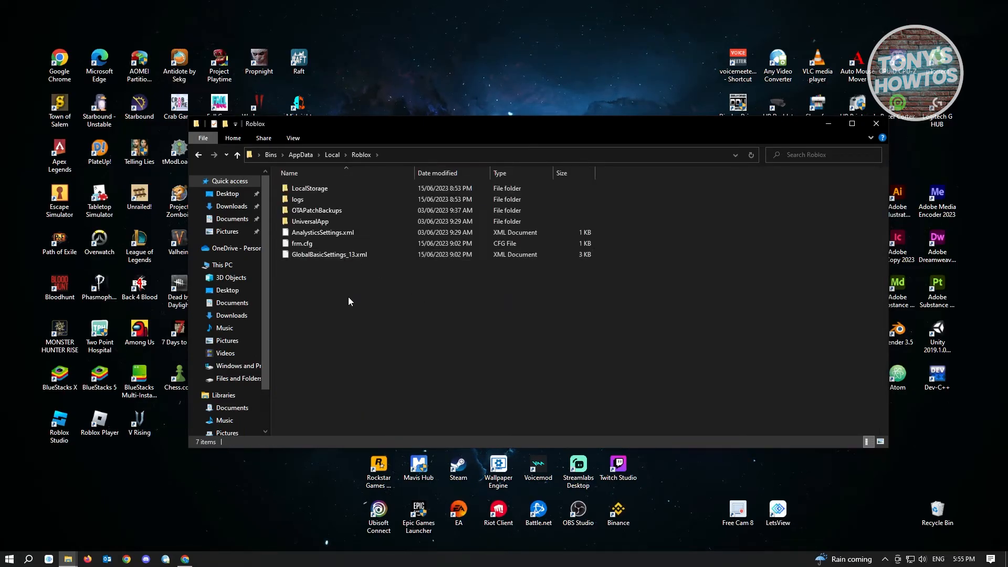
{"action": "left_click", "coordinate": [329, 254]}
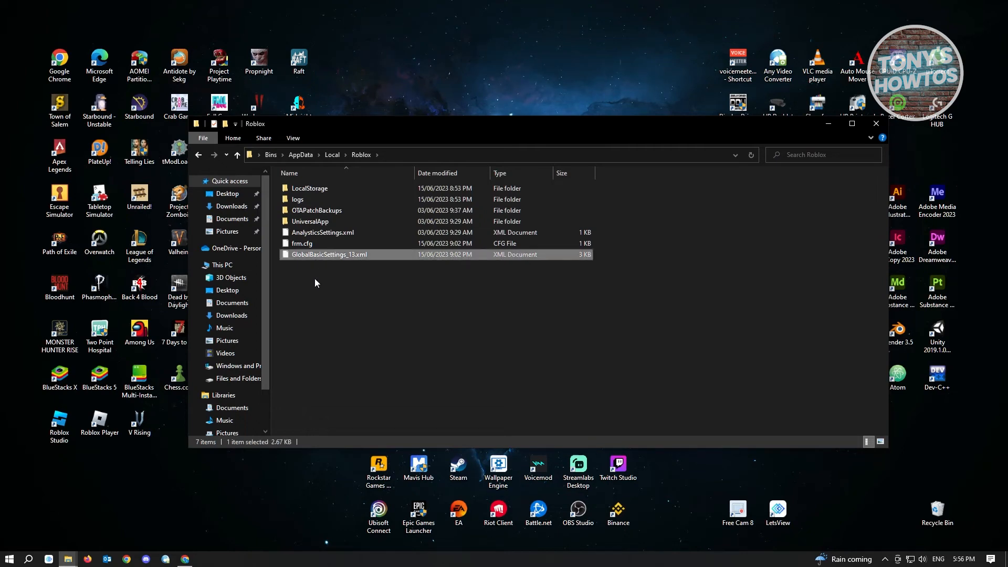
{"action": "right_click", "coordinate": [329, 254]}
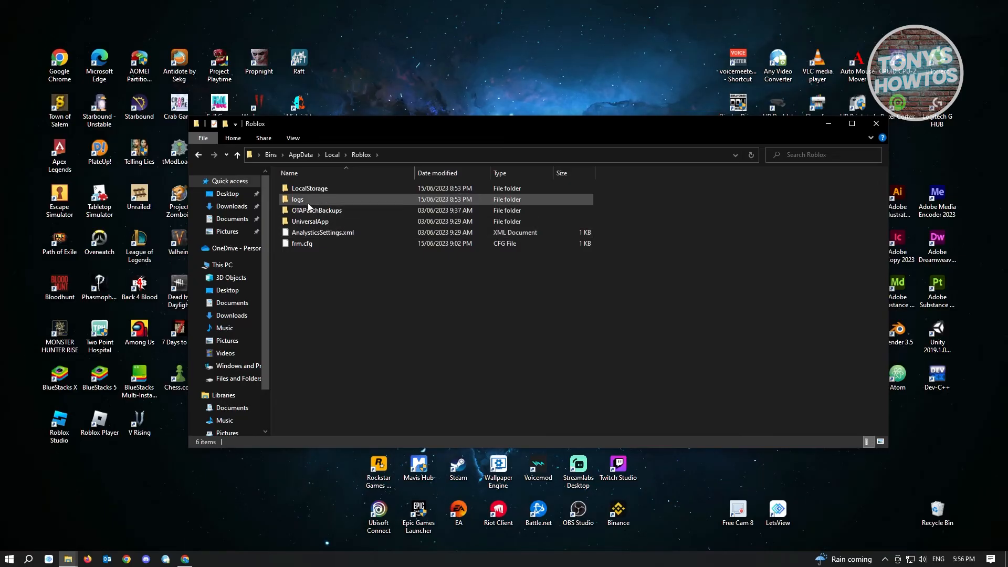
Delete all log files inside the Roblox logs folder.
{"action": "double_click", "coordinate": [298, 200]}
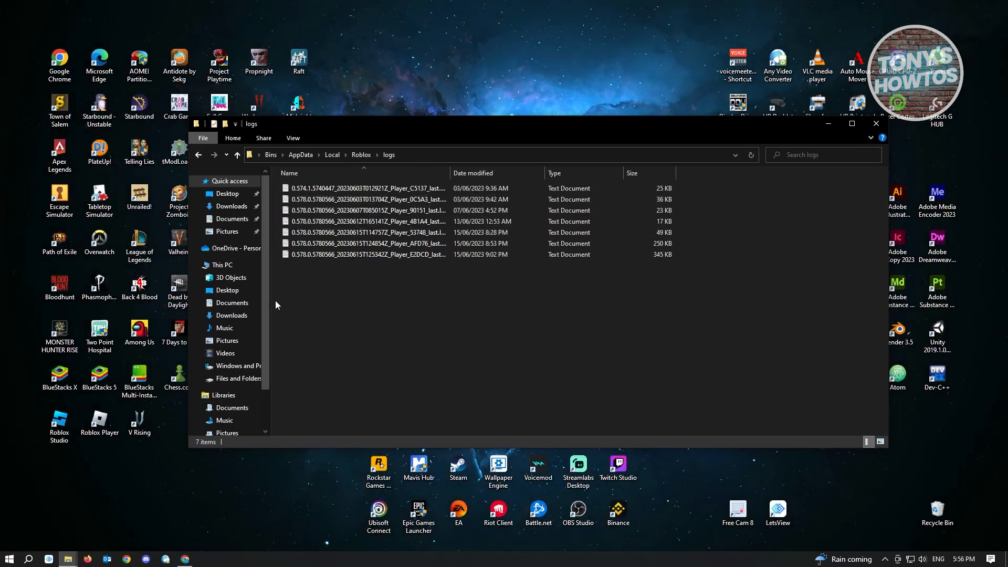
{"action": "key", "text": "ctrl+a"}
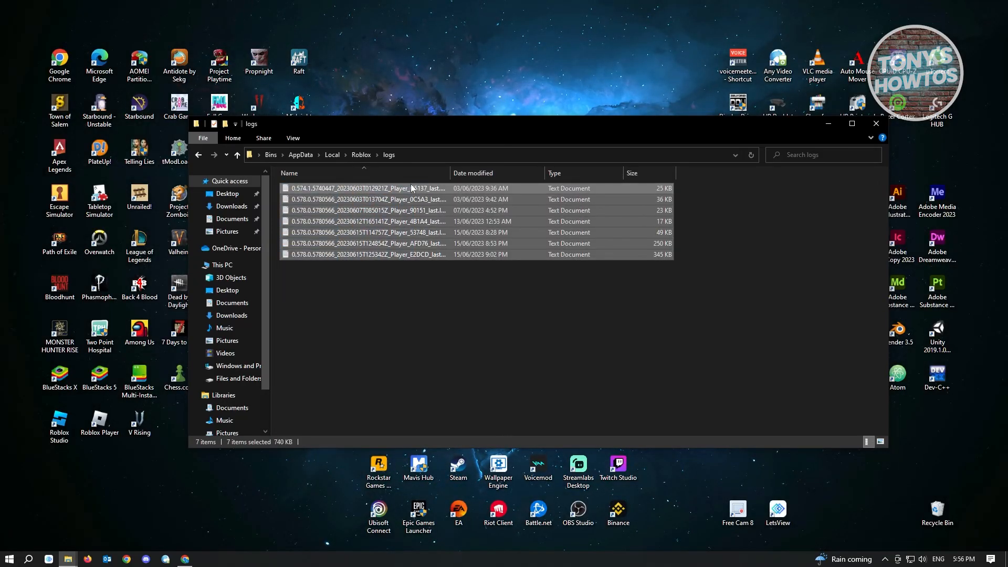
{"action": "right_click", "coordinate": [411, 188]}
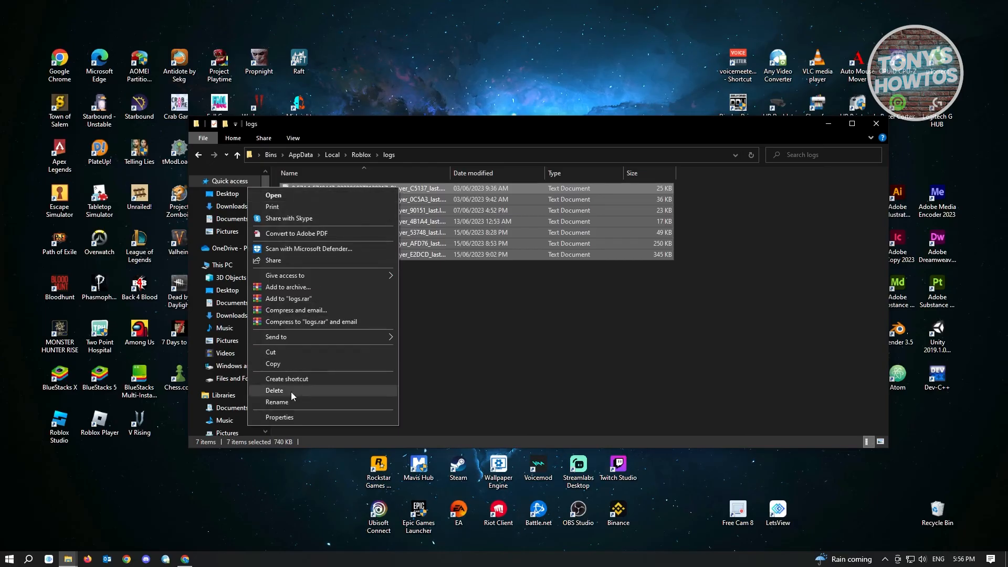
{"action": "left_click", "coordinate": [275, 390]}
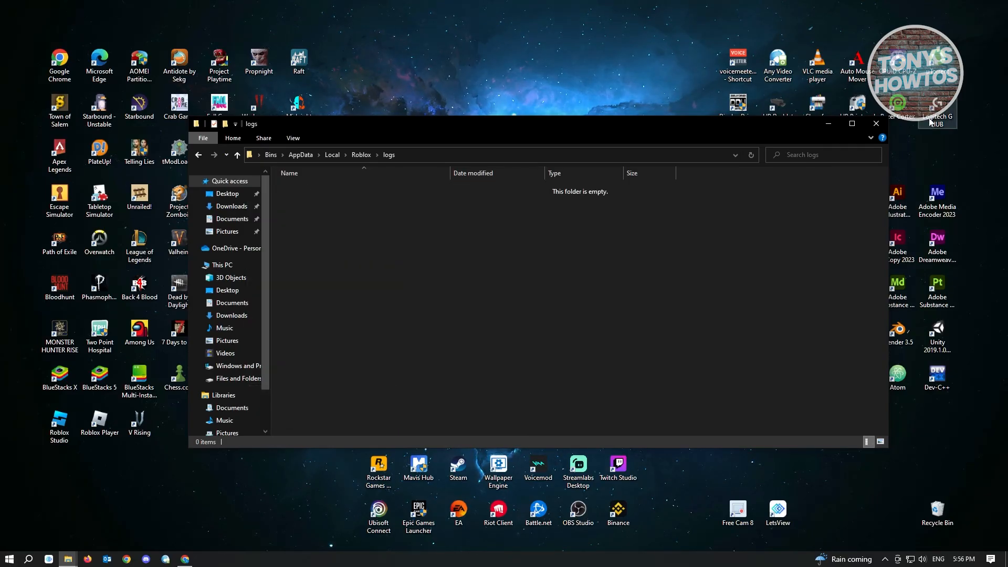